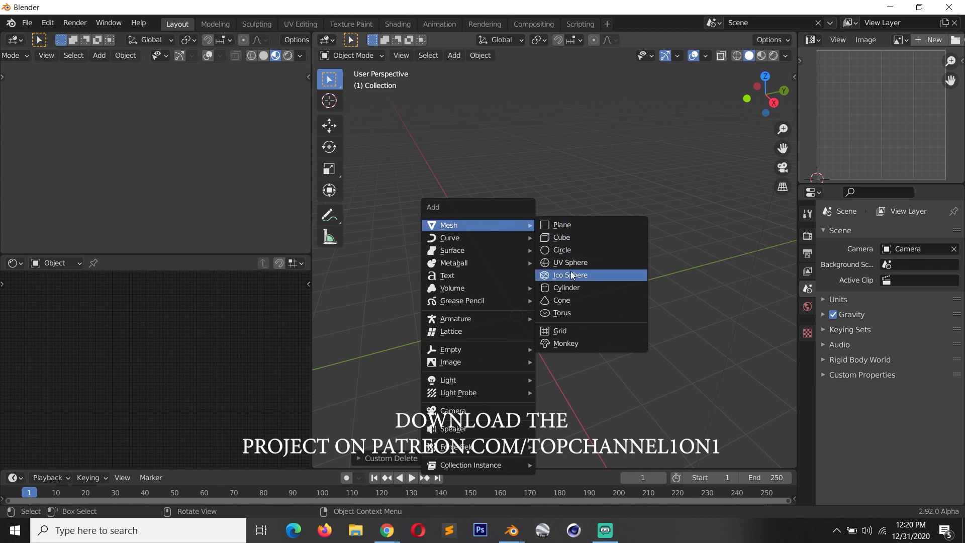
Step: Add an Ico Sphere mesh to the empty scene as the particle emitter
left_click(570, 274)
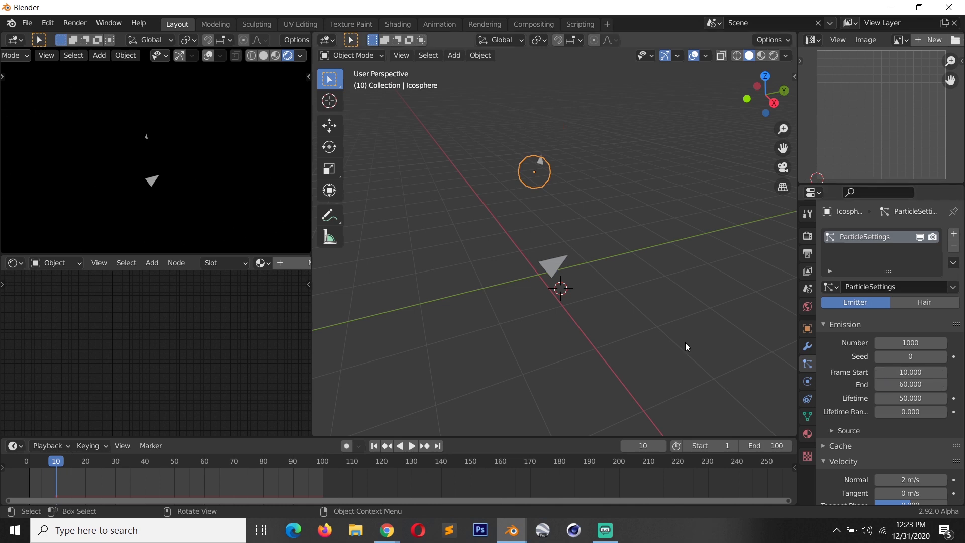
Step: Adjust the particle system so 1000 particles emit from frame 10 to 60 with lifetime 50
left_click(386, 530)
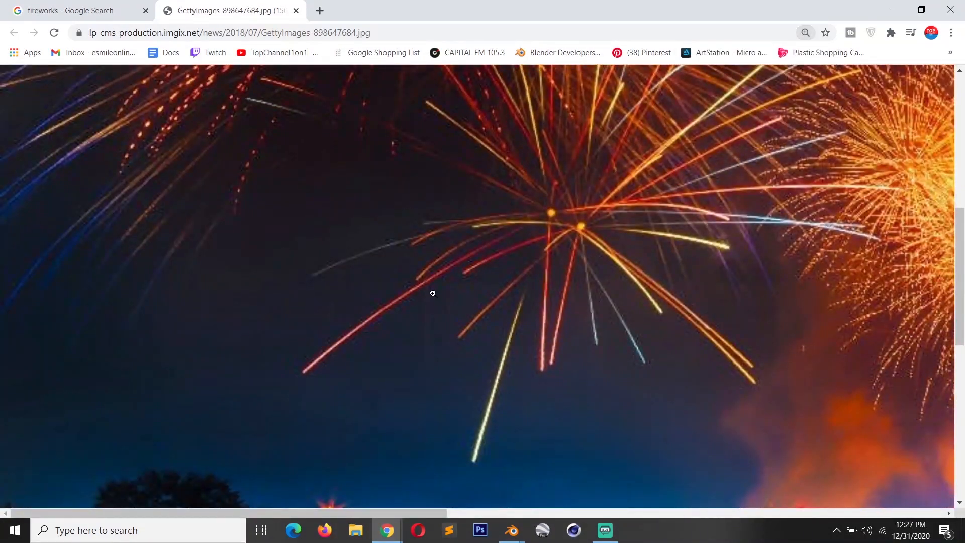
Step: View a colourful fireworks photo full size from the Google image results as reference
left_click(510, 530)
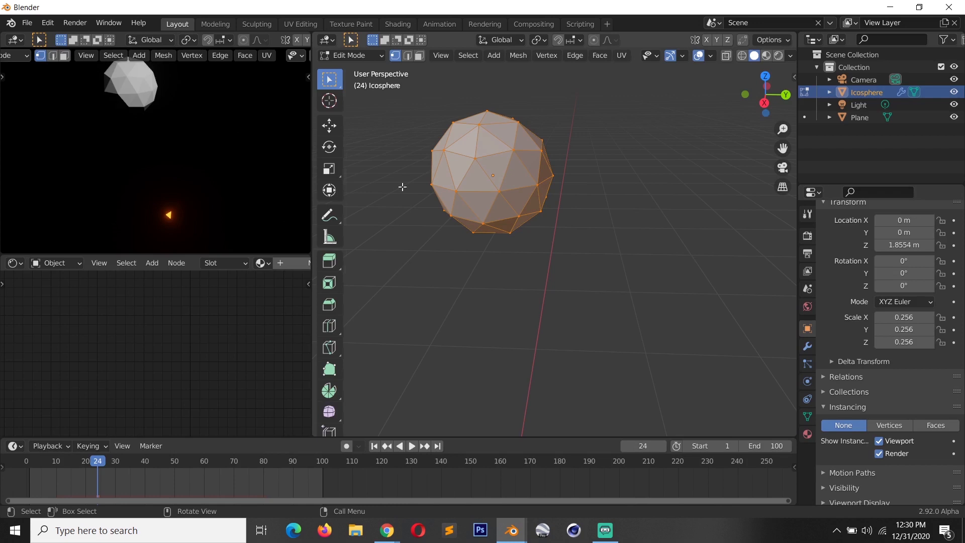
Step: Delete most icosphere vertices, leaving a few scattered faces, and scale the remainder
key("x")
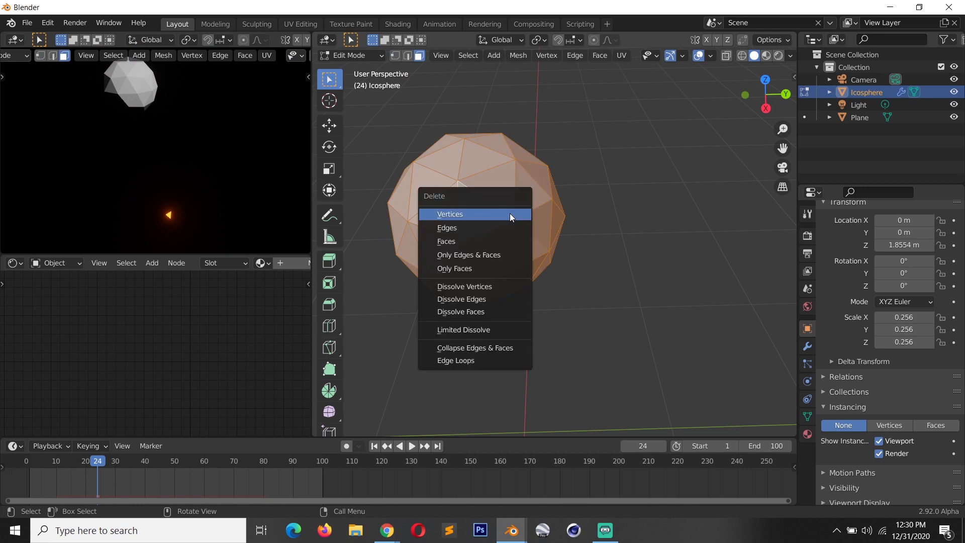
left_click(451, 214)
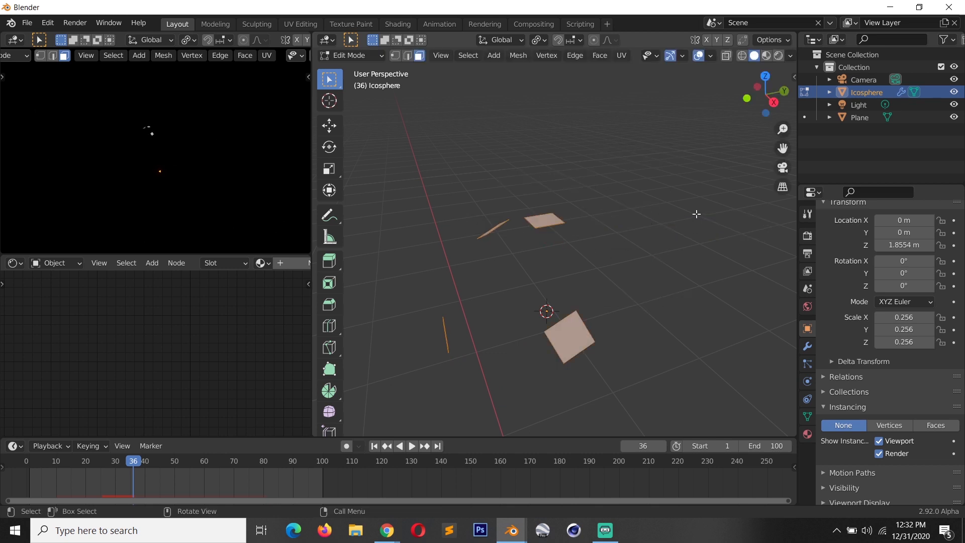
key("s")
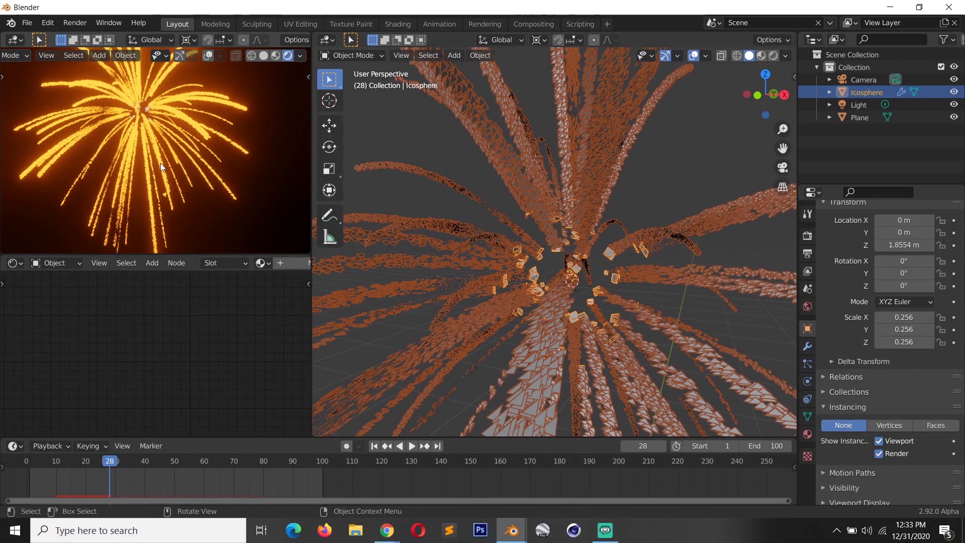
mouse_move(208, 149)
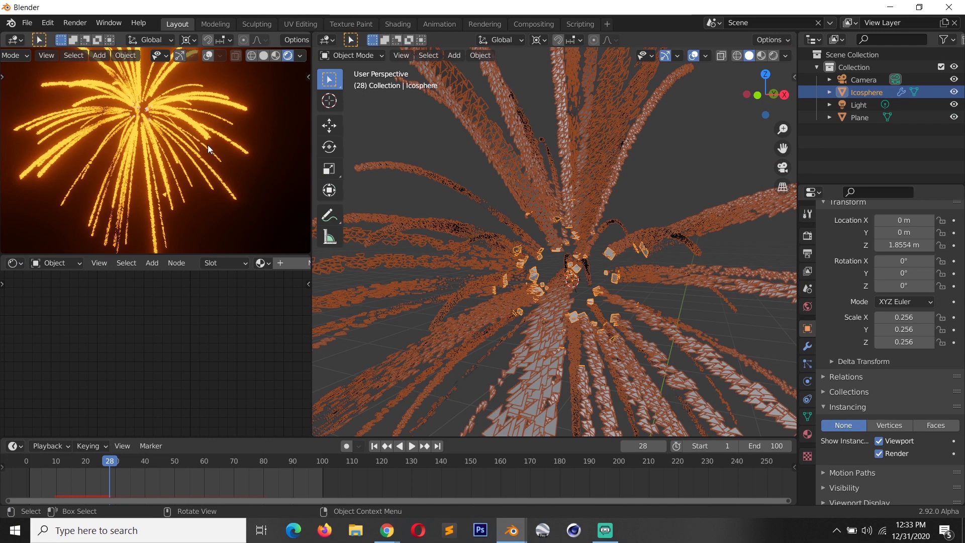
mouse_move(566, 231)
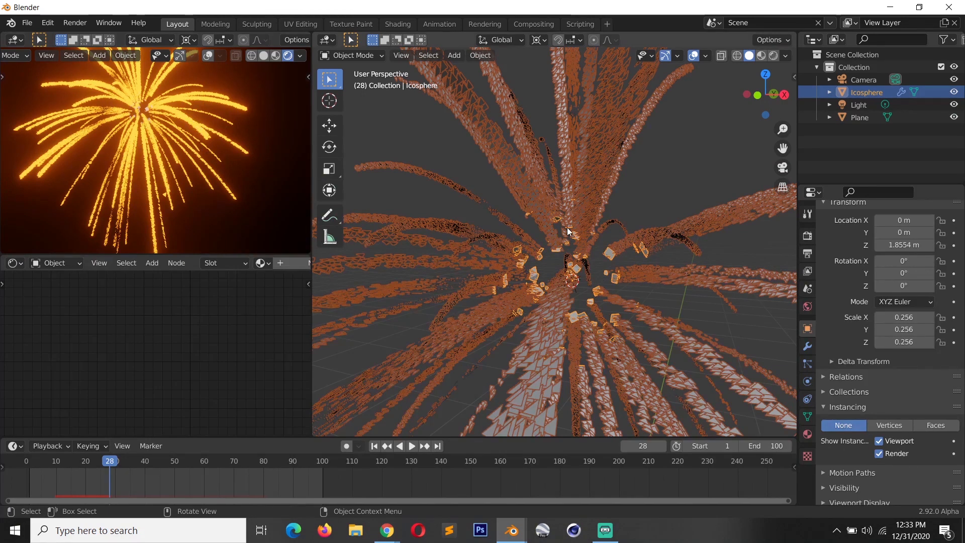
key("Tab")
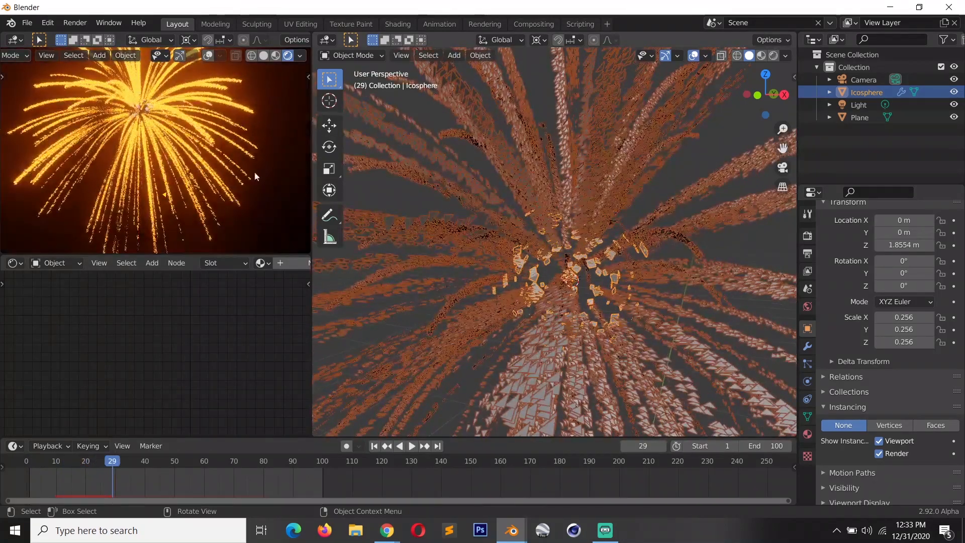
left_click(386, 530)
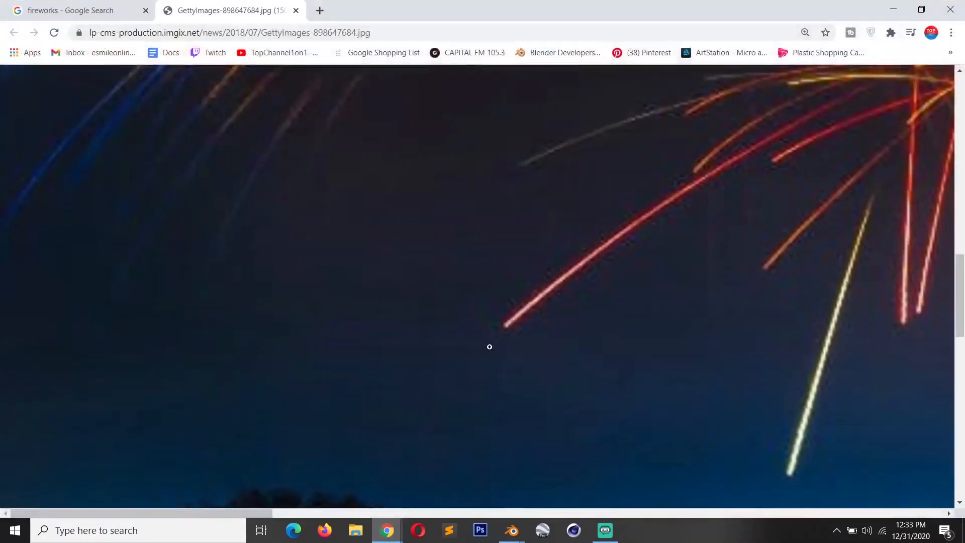
mouse_move(663, 183)
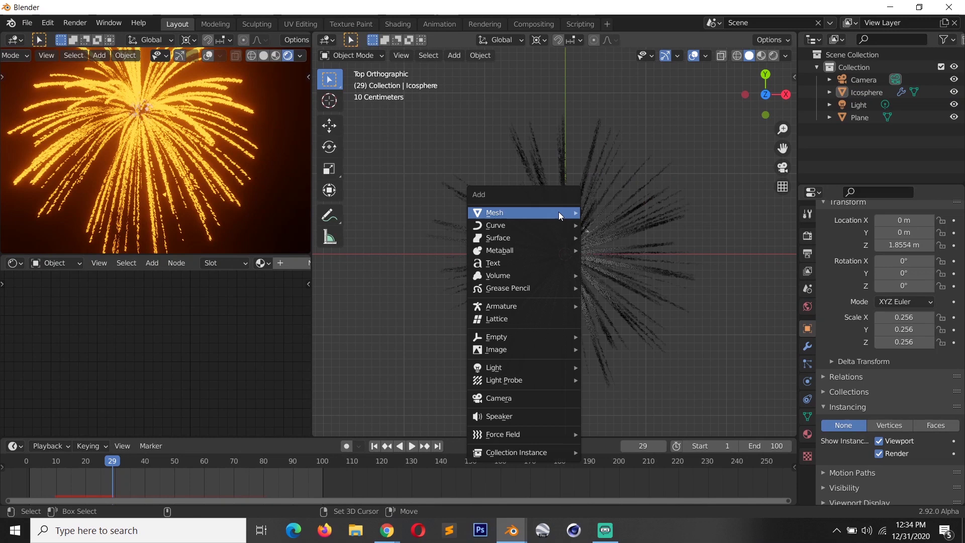
Step: Add a large plane under the burst and insert a texture node into its material
left_click(495, 212)
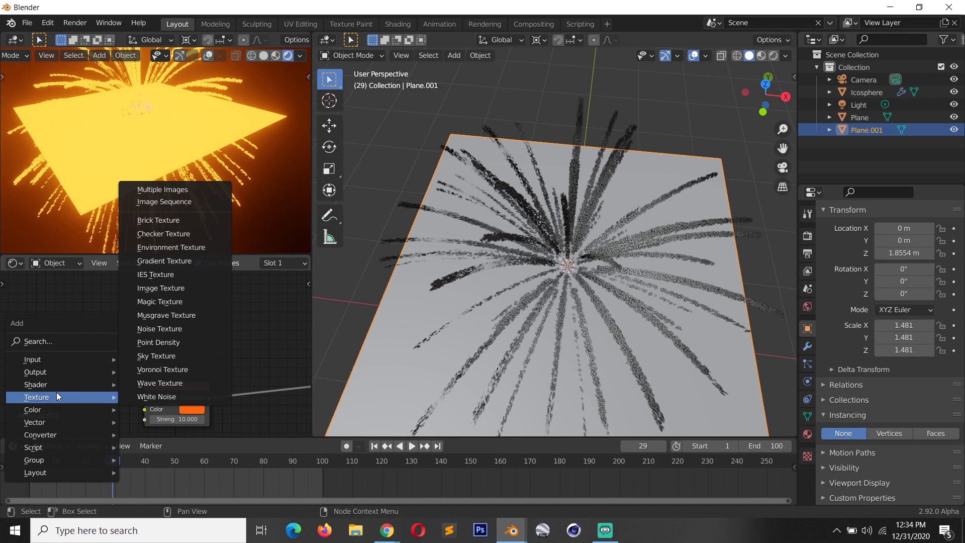
left_click(164, 261)
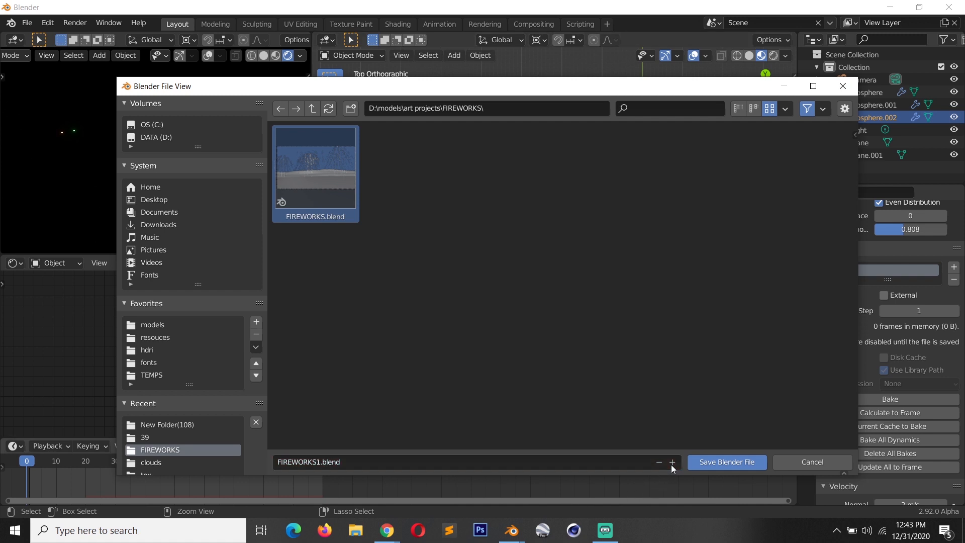
Step: Increment the file name to FIREWORKS2.blend in the Save As dialog
left_click(725, 461)
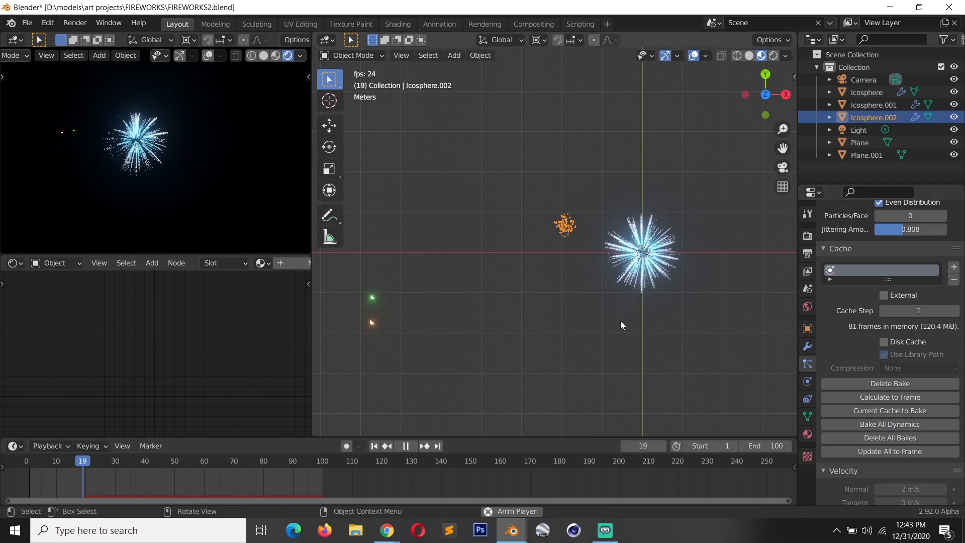